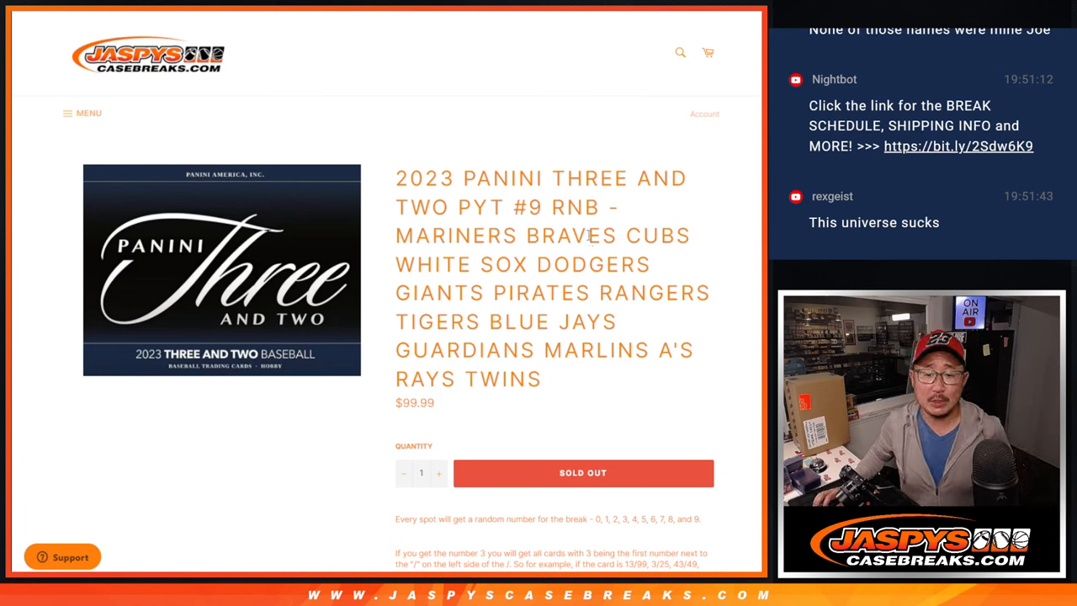
- Read the break description explaining random numbers 0–9 assigned per spot
double_click(576, 207)
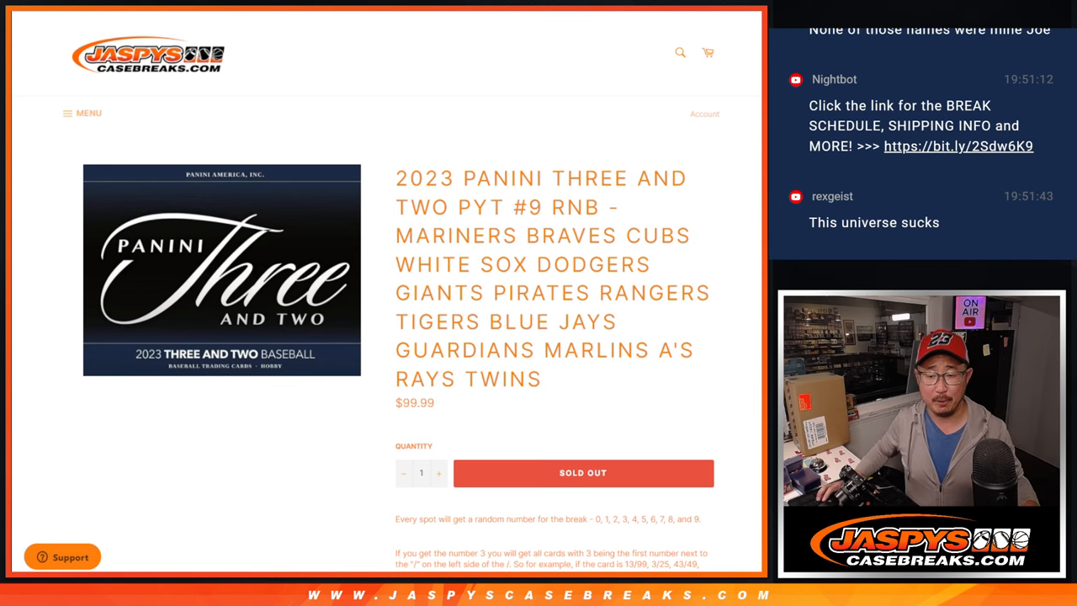
scroll(down, 3)
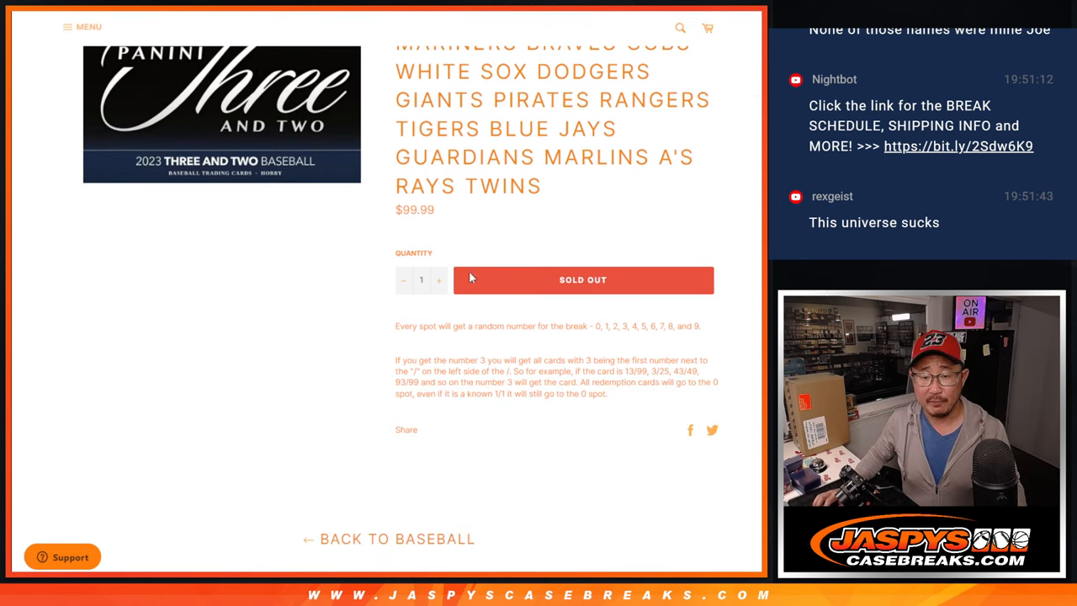
mouse_move(666, 401)
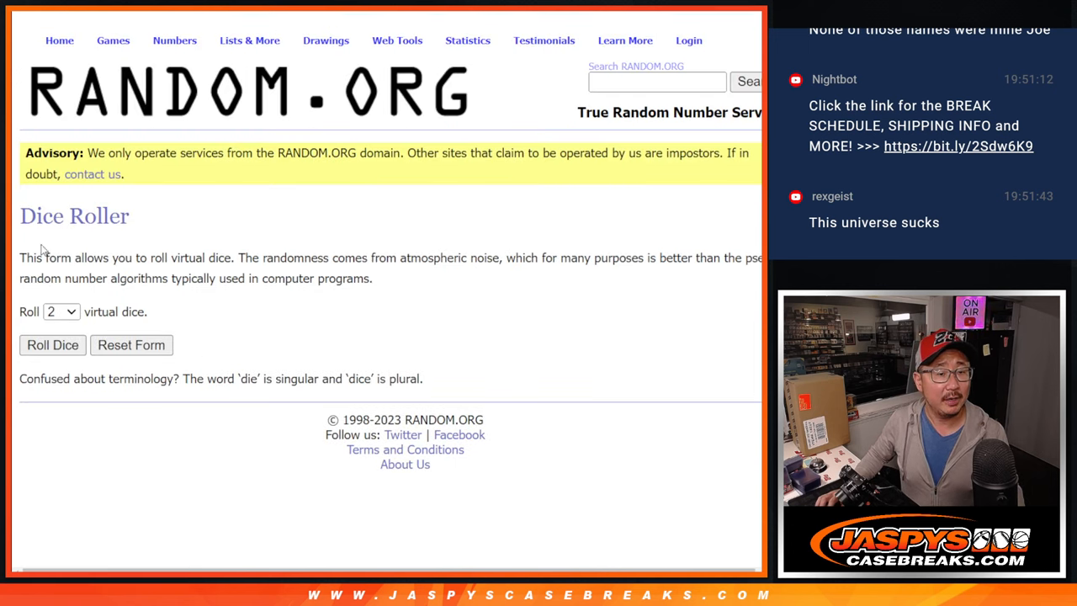
- Randomize the ten buyer names in the List Randomizer and select the shuffled list
click(52, 345)
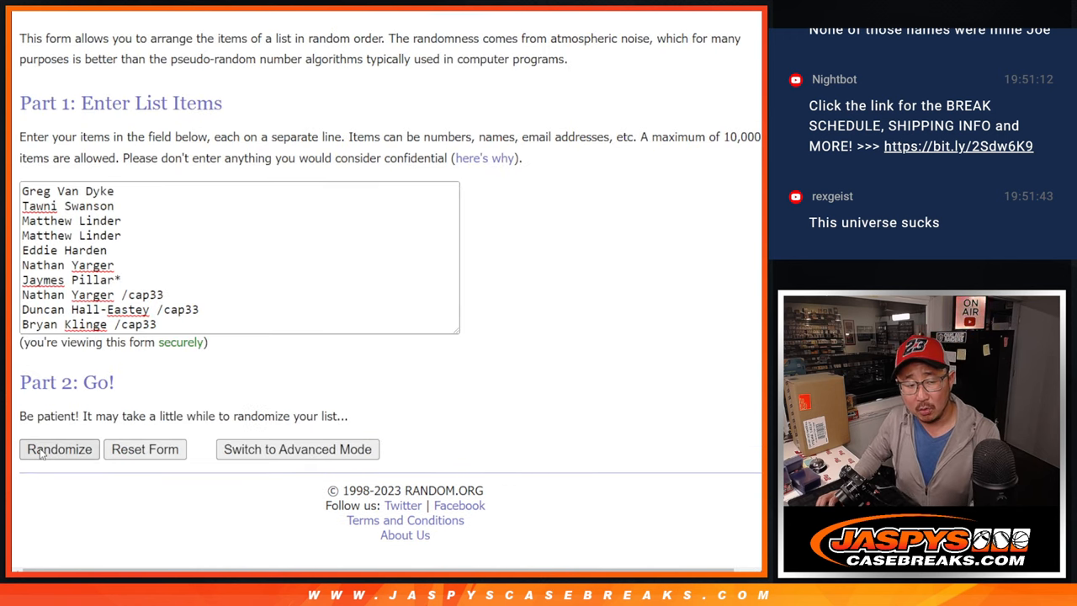
click(59, 448)
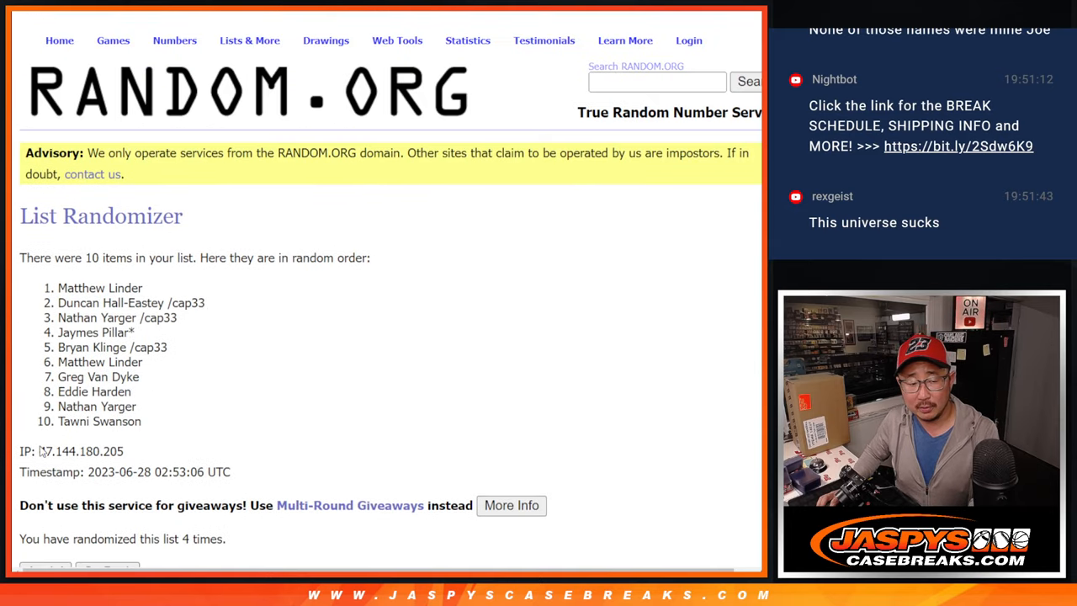
scroll(down, 3)
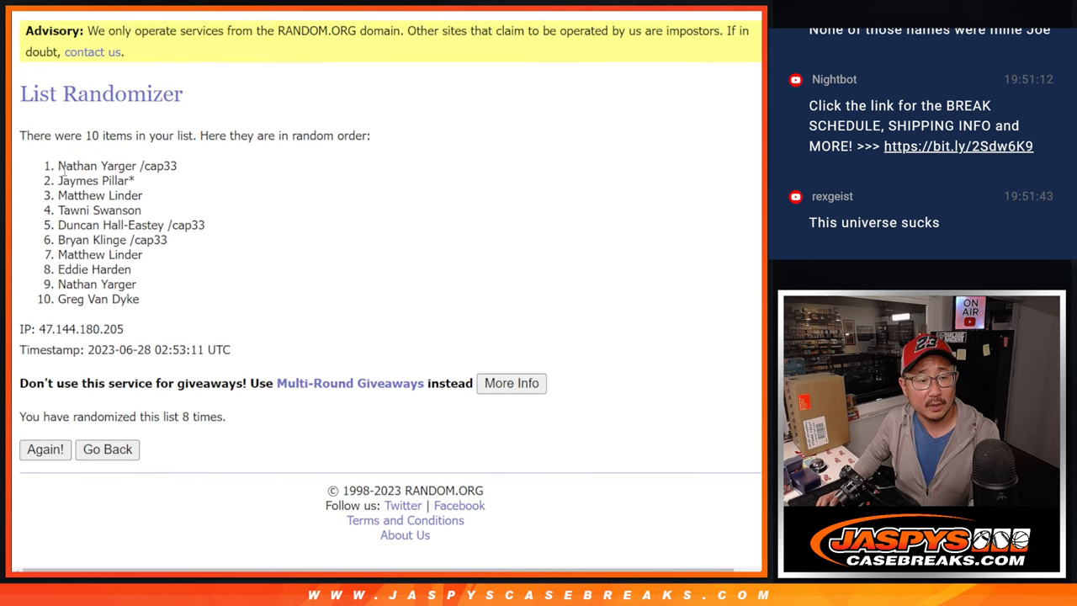
drag(57, 167, 139, 299)
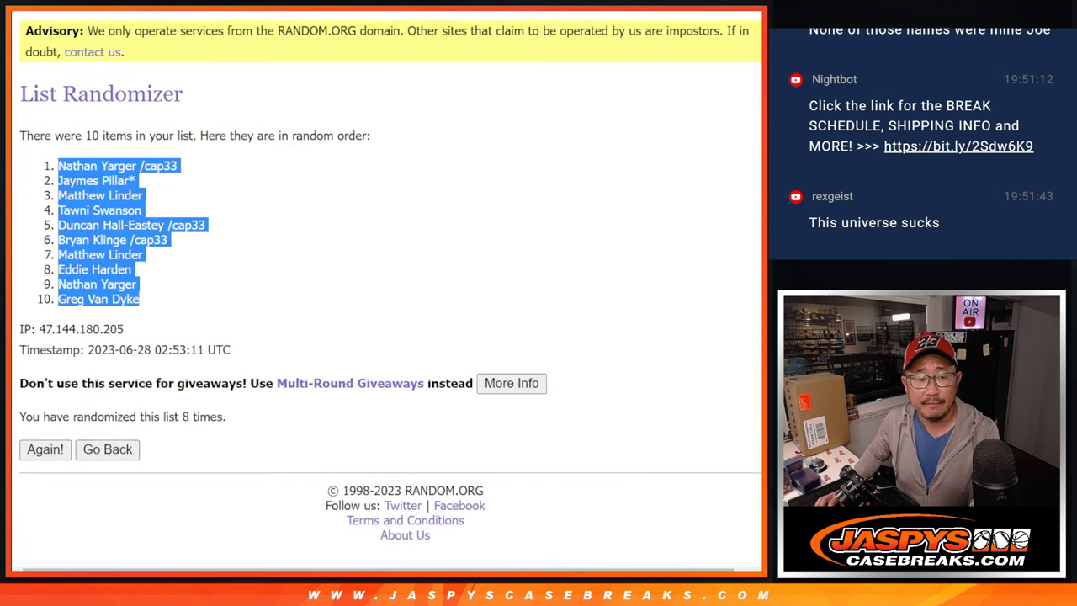
- Randomize the digits 0–9 list repeatedly to get a final shuffled number order
click(108, 448)
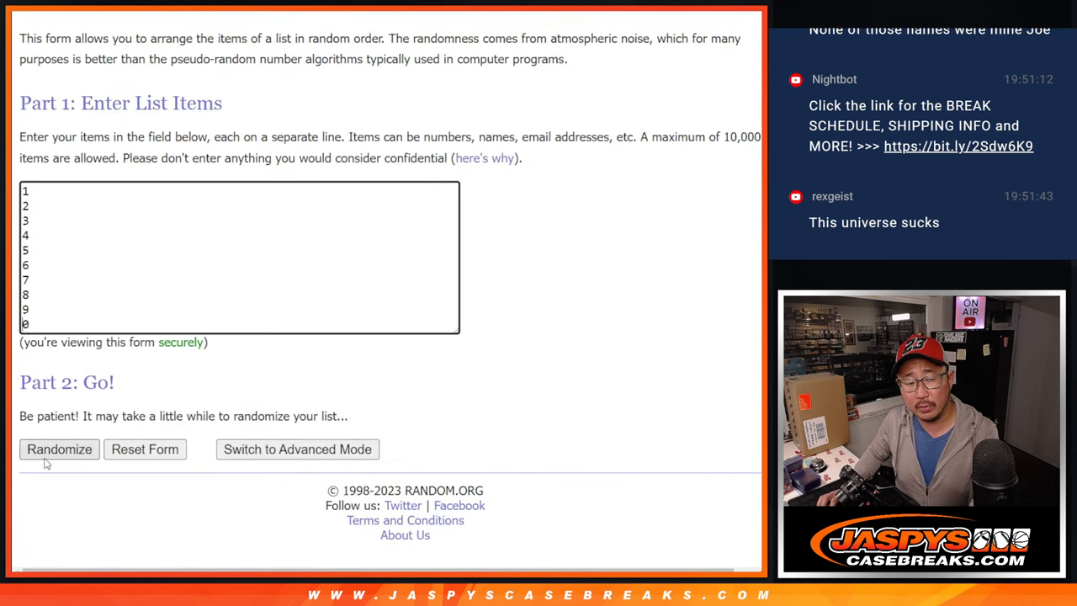
click(58, 448)
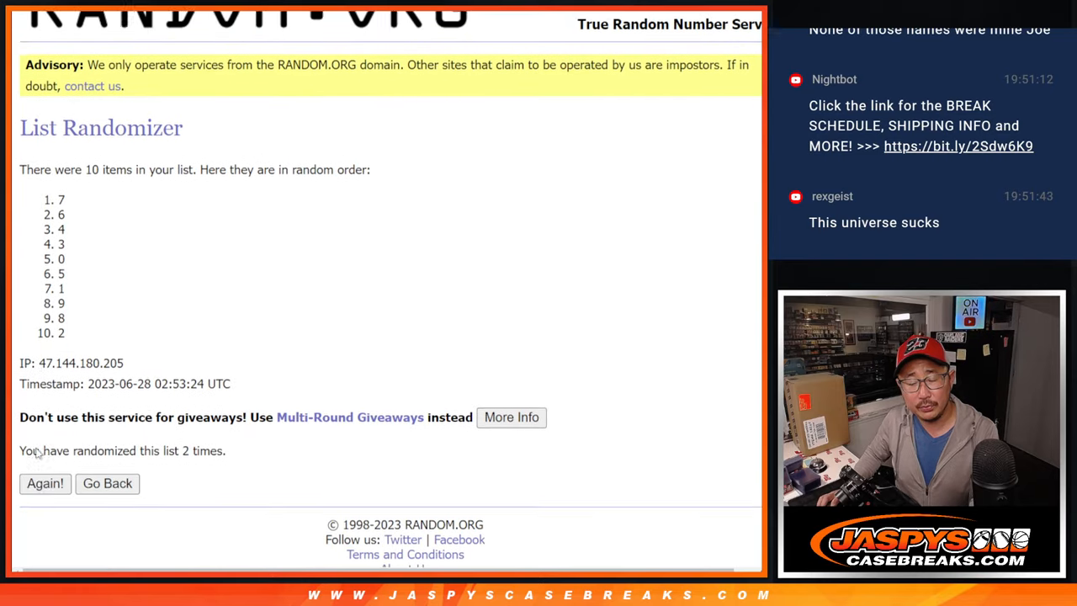
click(44, 483)
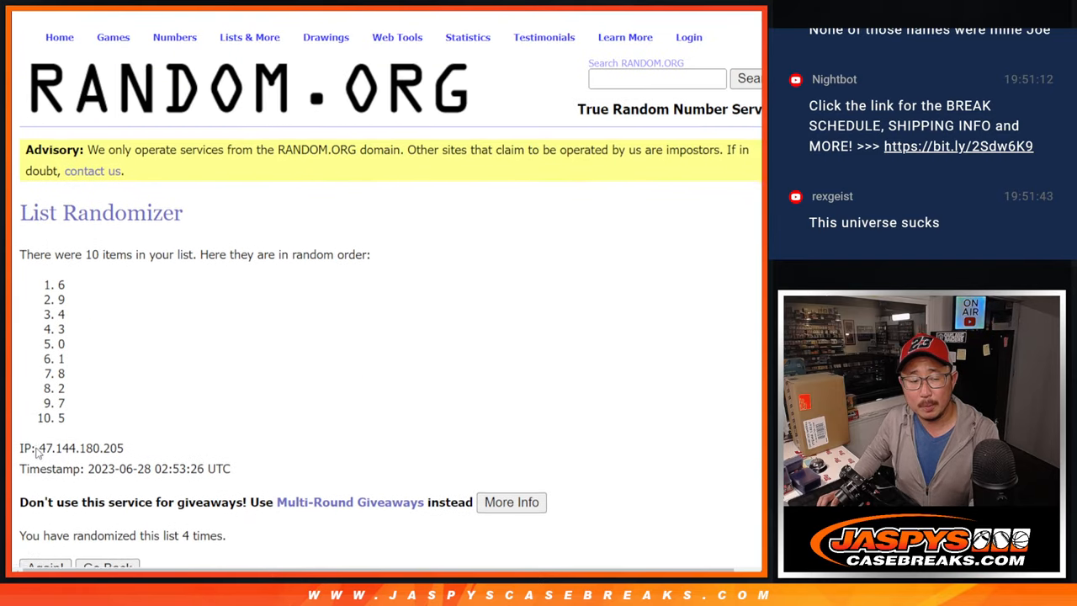
click(43, 565)
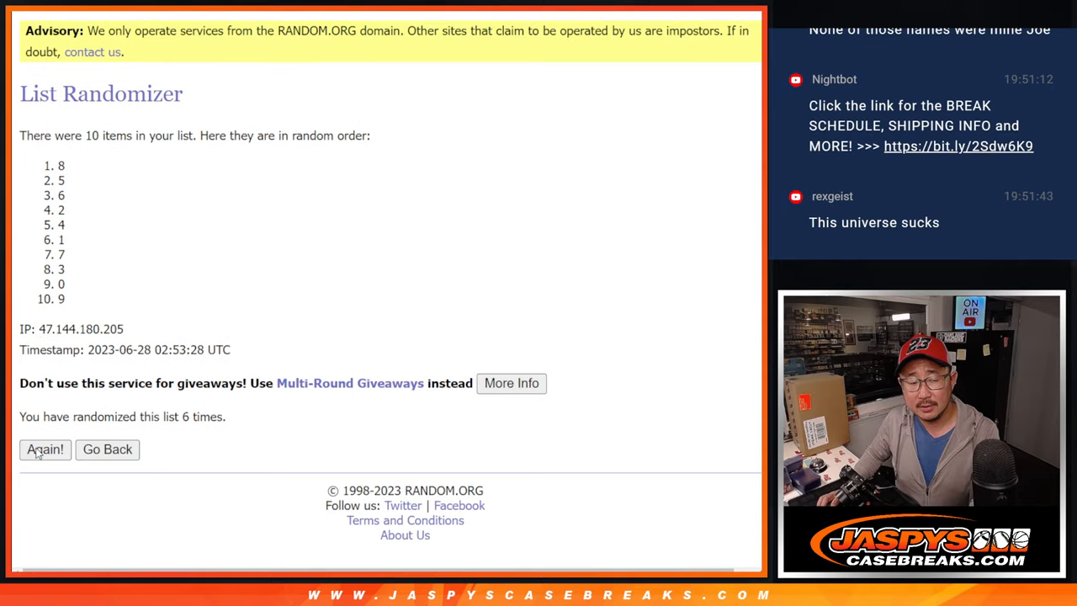
click(43, 448)
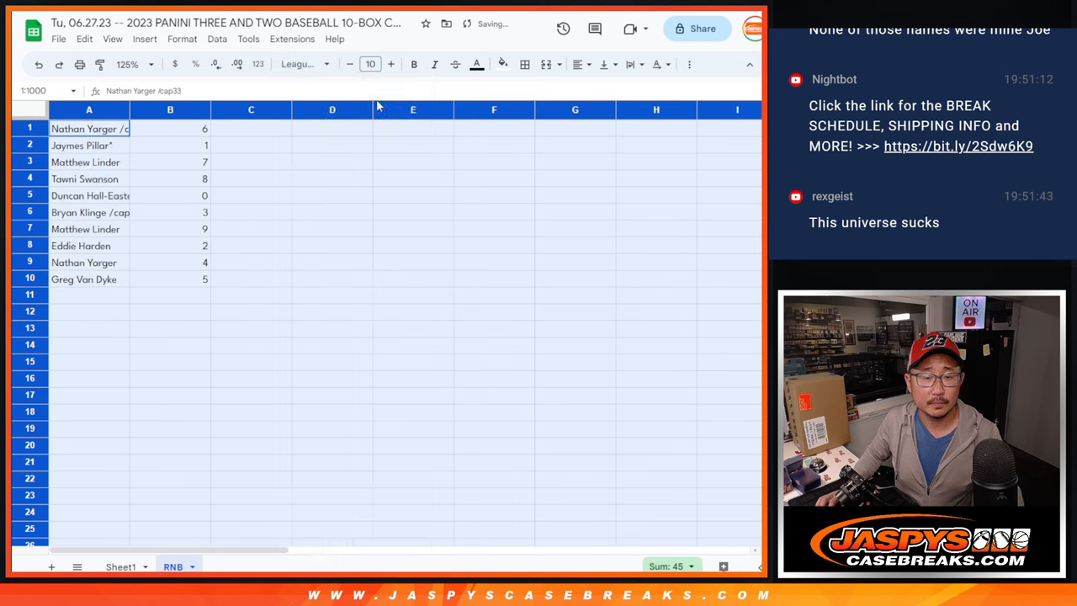
click(390, 64)
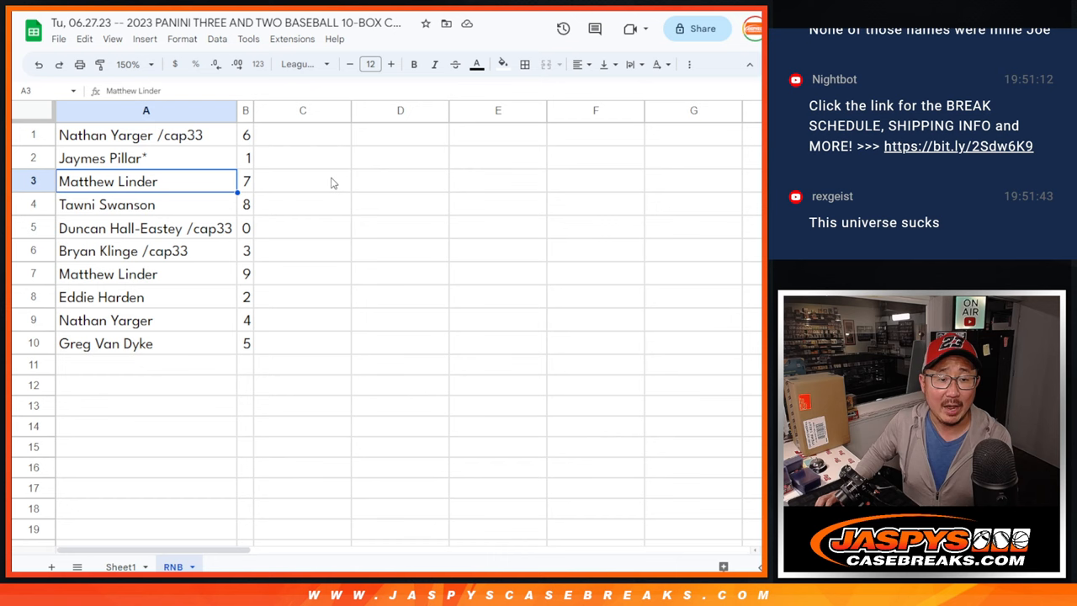
click(145, 229)
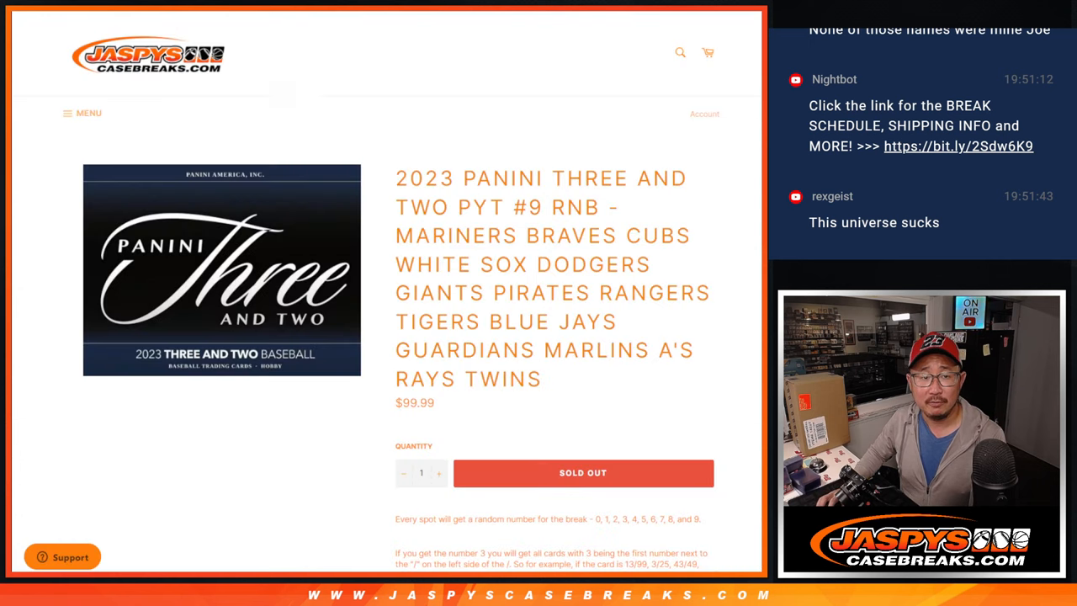
drag(395, 236, 581, 350)
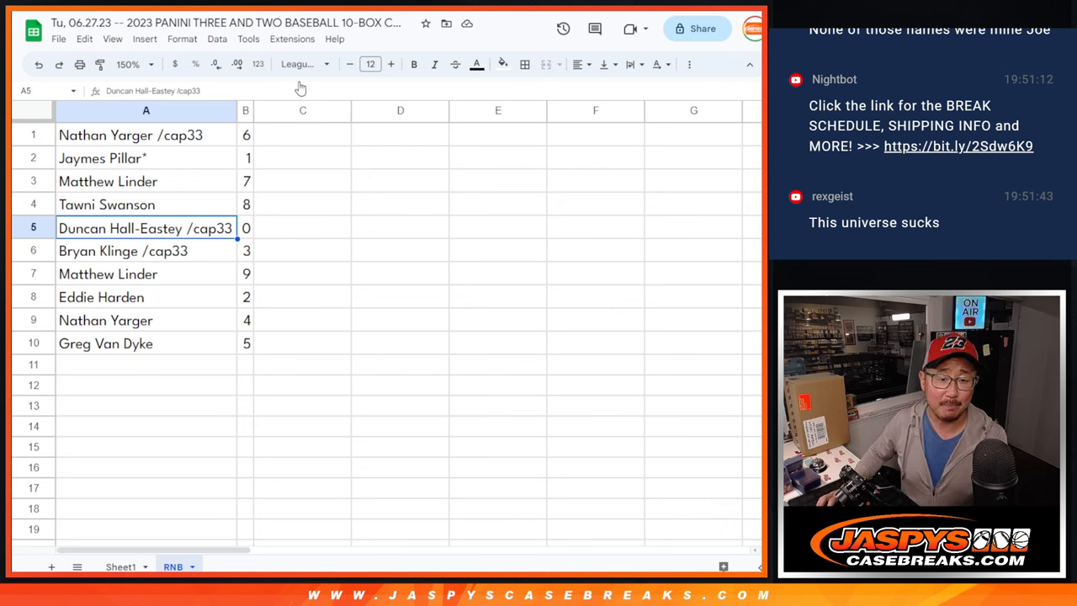
click(145, 158)
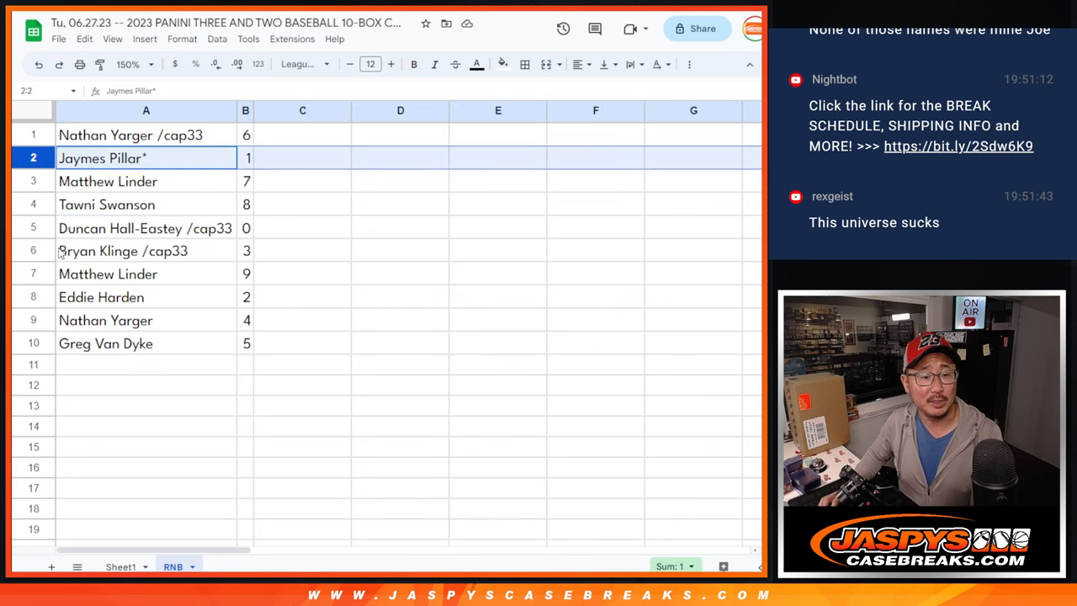
click(101, 296)
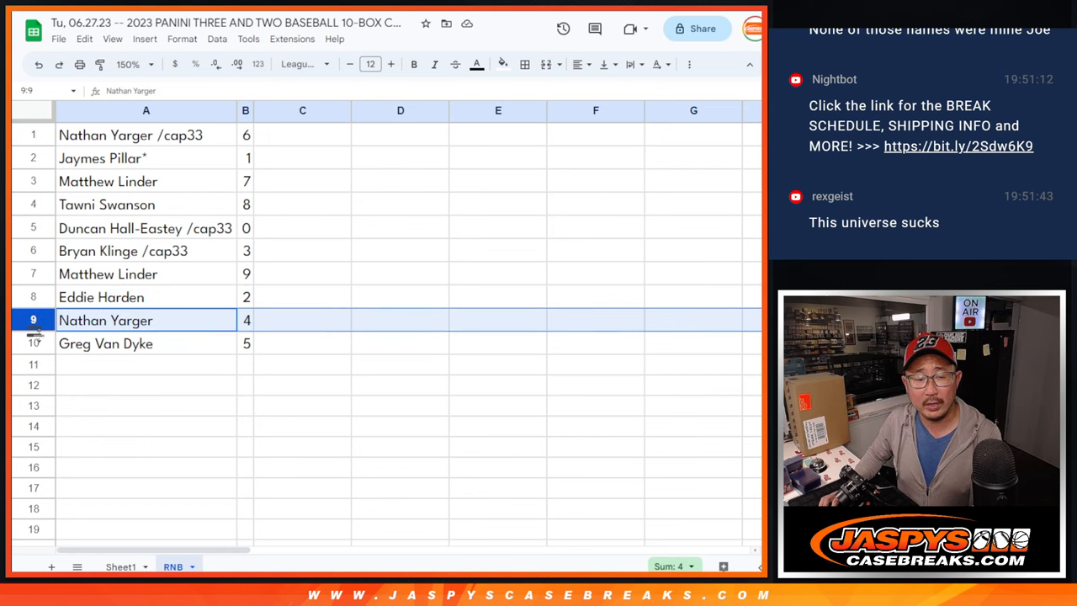
- Sort the rows by column B so the numbers run 0 to 9
right_click(246, 111)
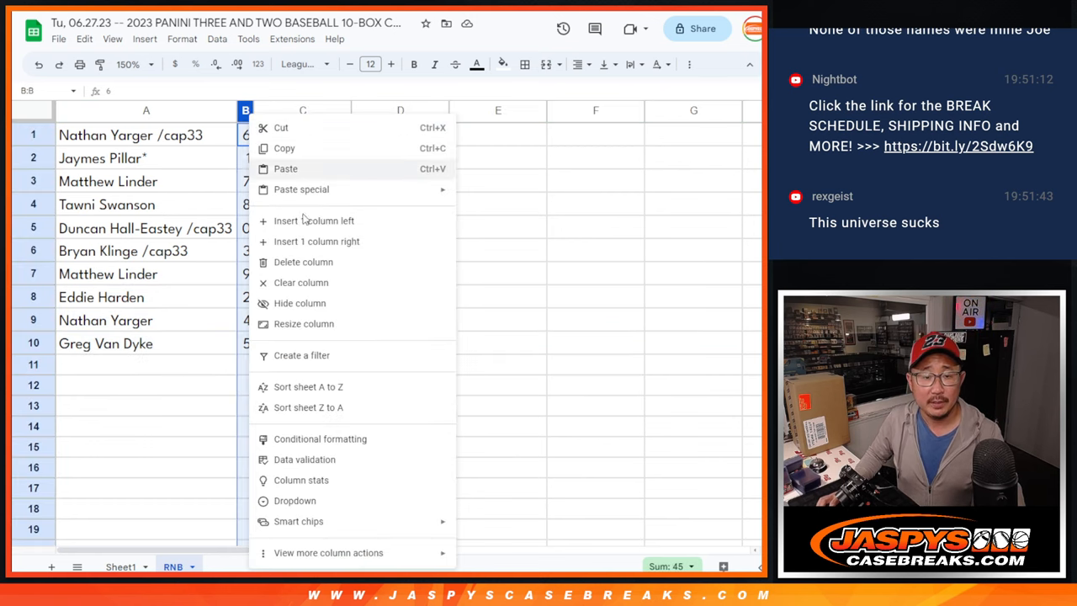
click(308, 386)
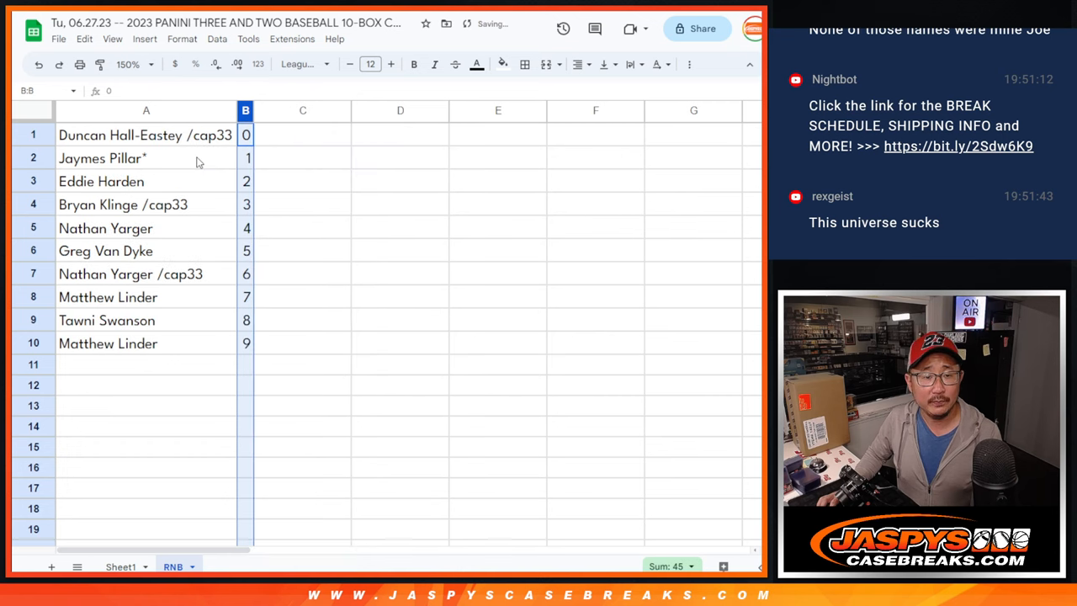
click(525, 64)
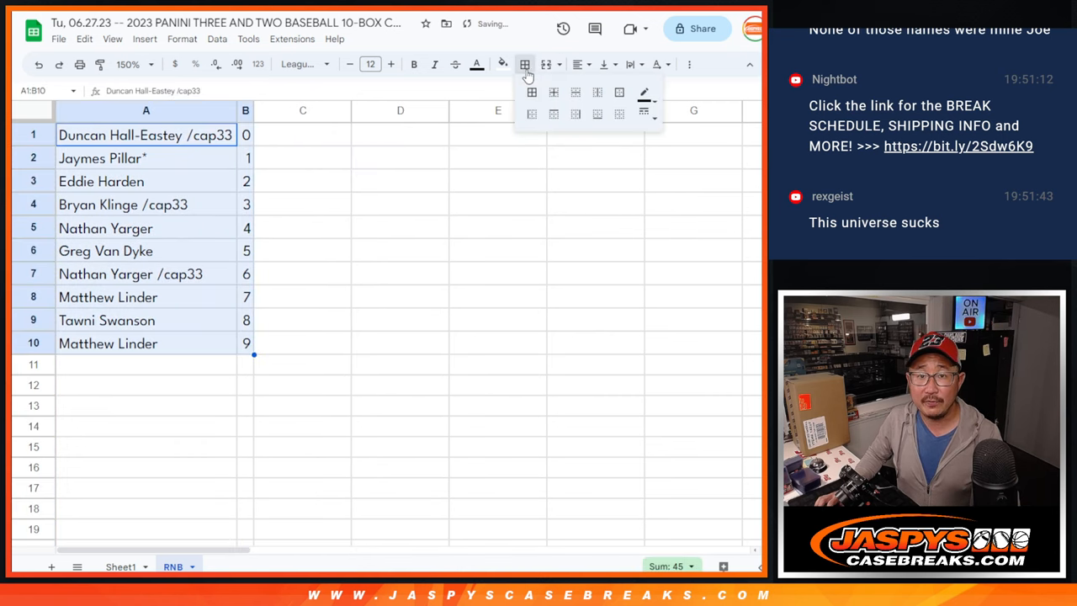